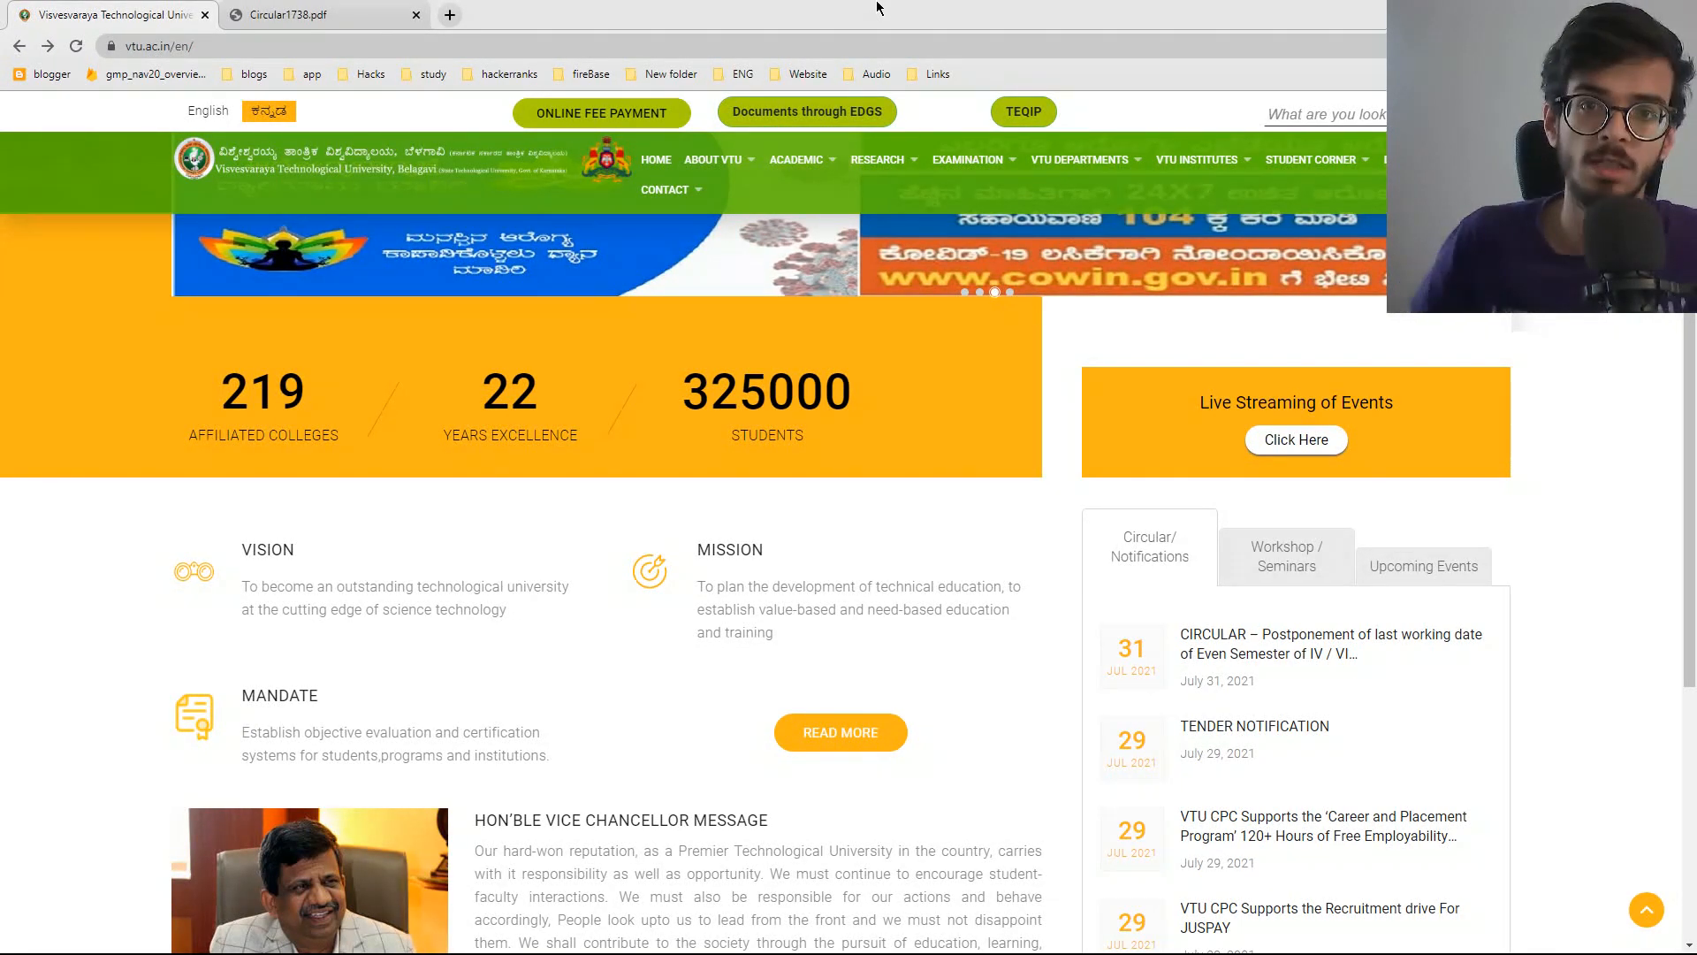
mouse_move(1378, 645)
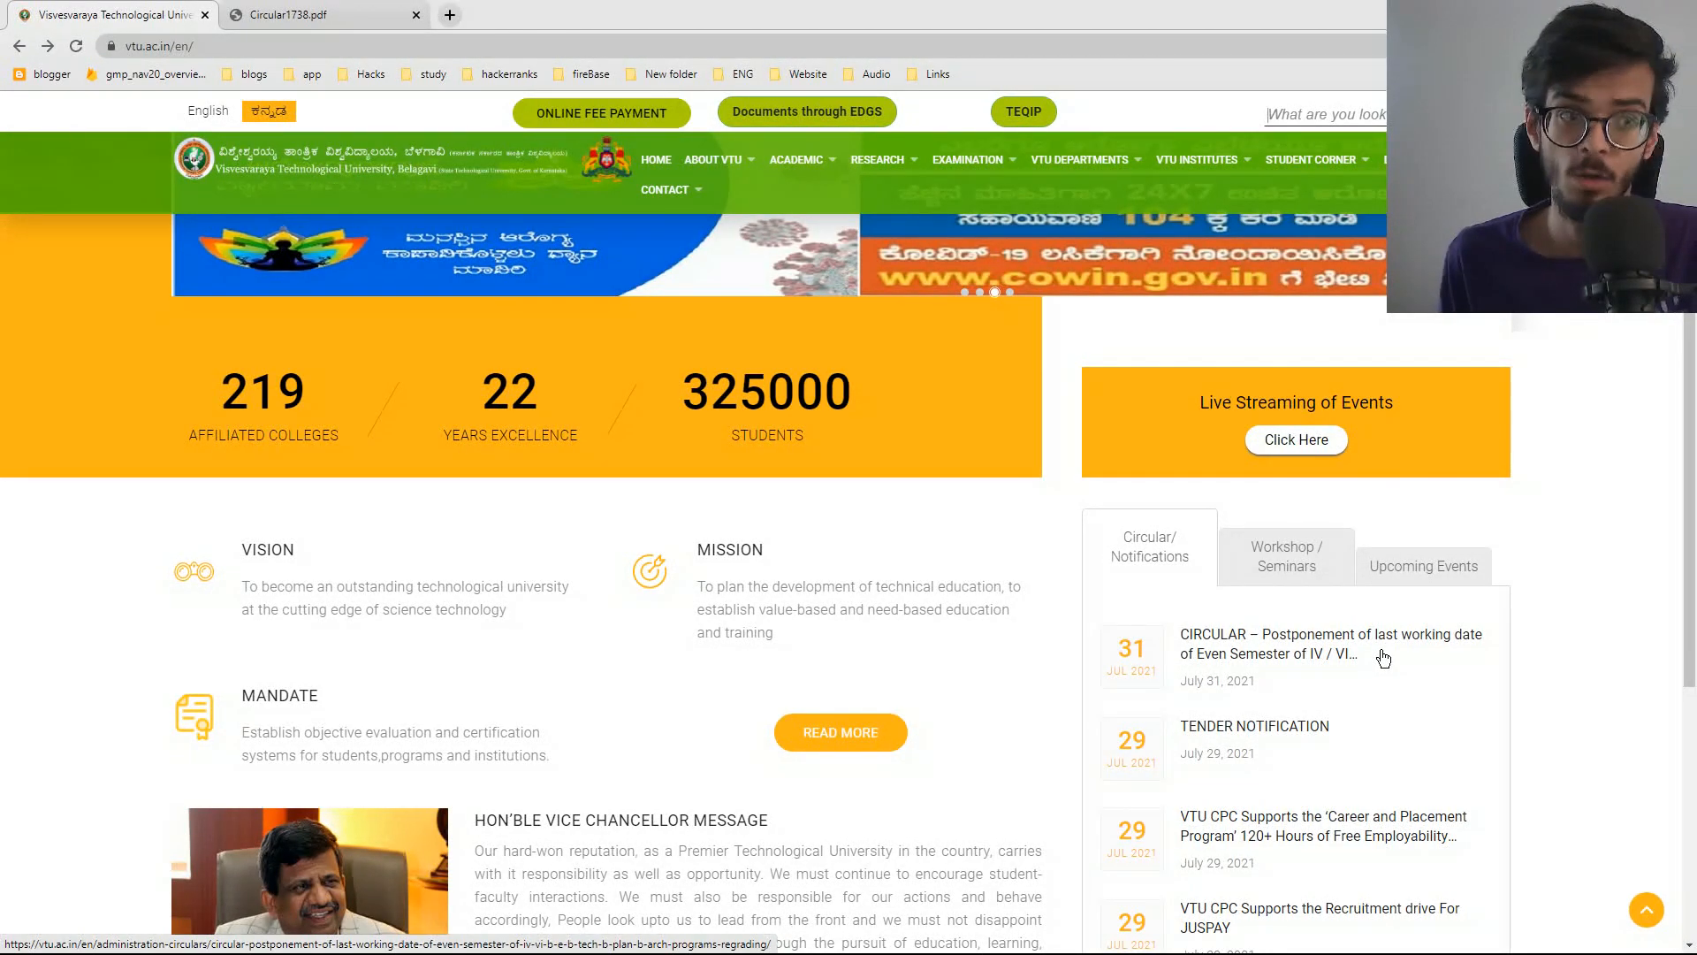
mouse_move(1074, 553)
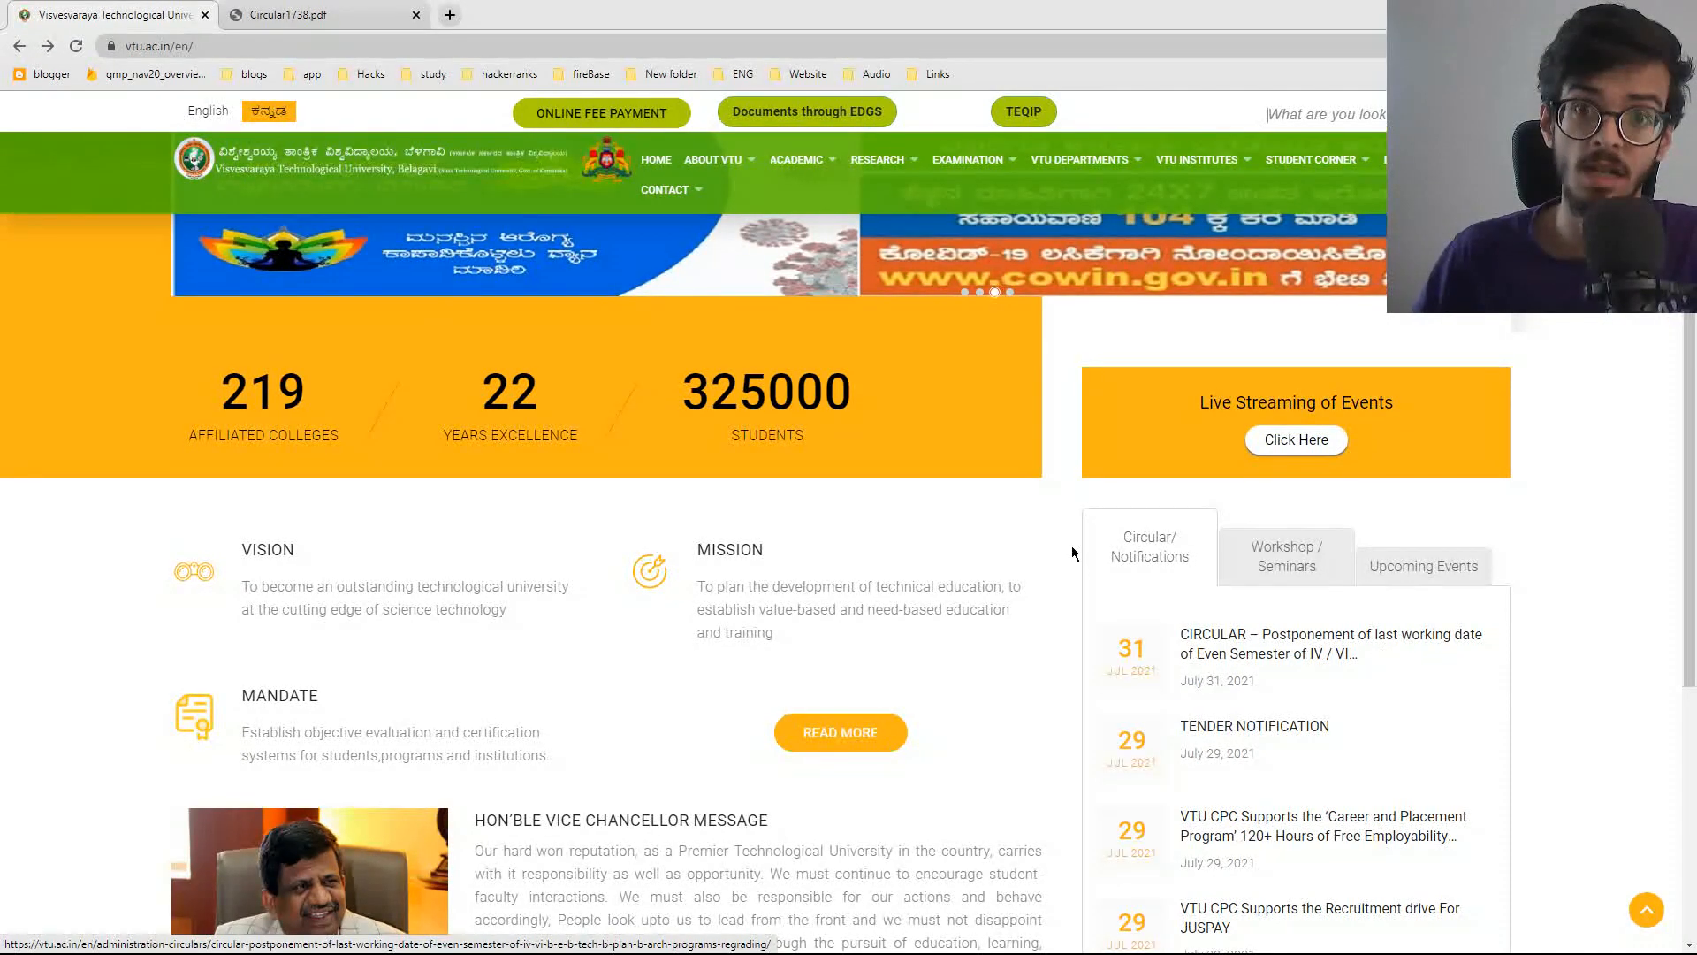
- Switch to the Circular1738.pdf tab showing the IV/VI semester last-working-date postponement to 14.08.2021
click(289, 14)
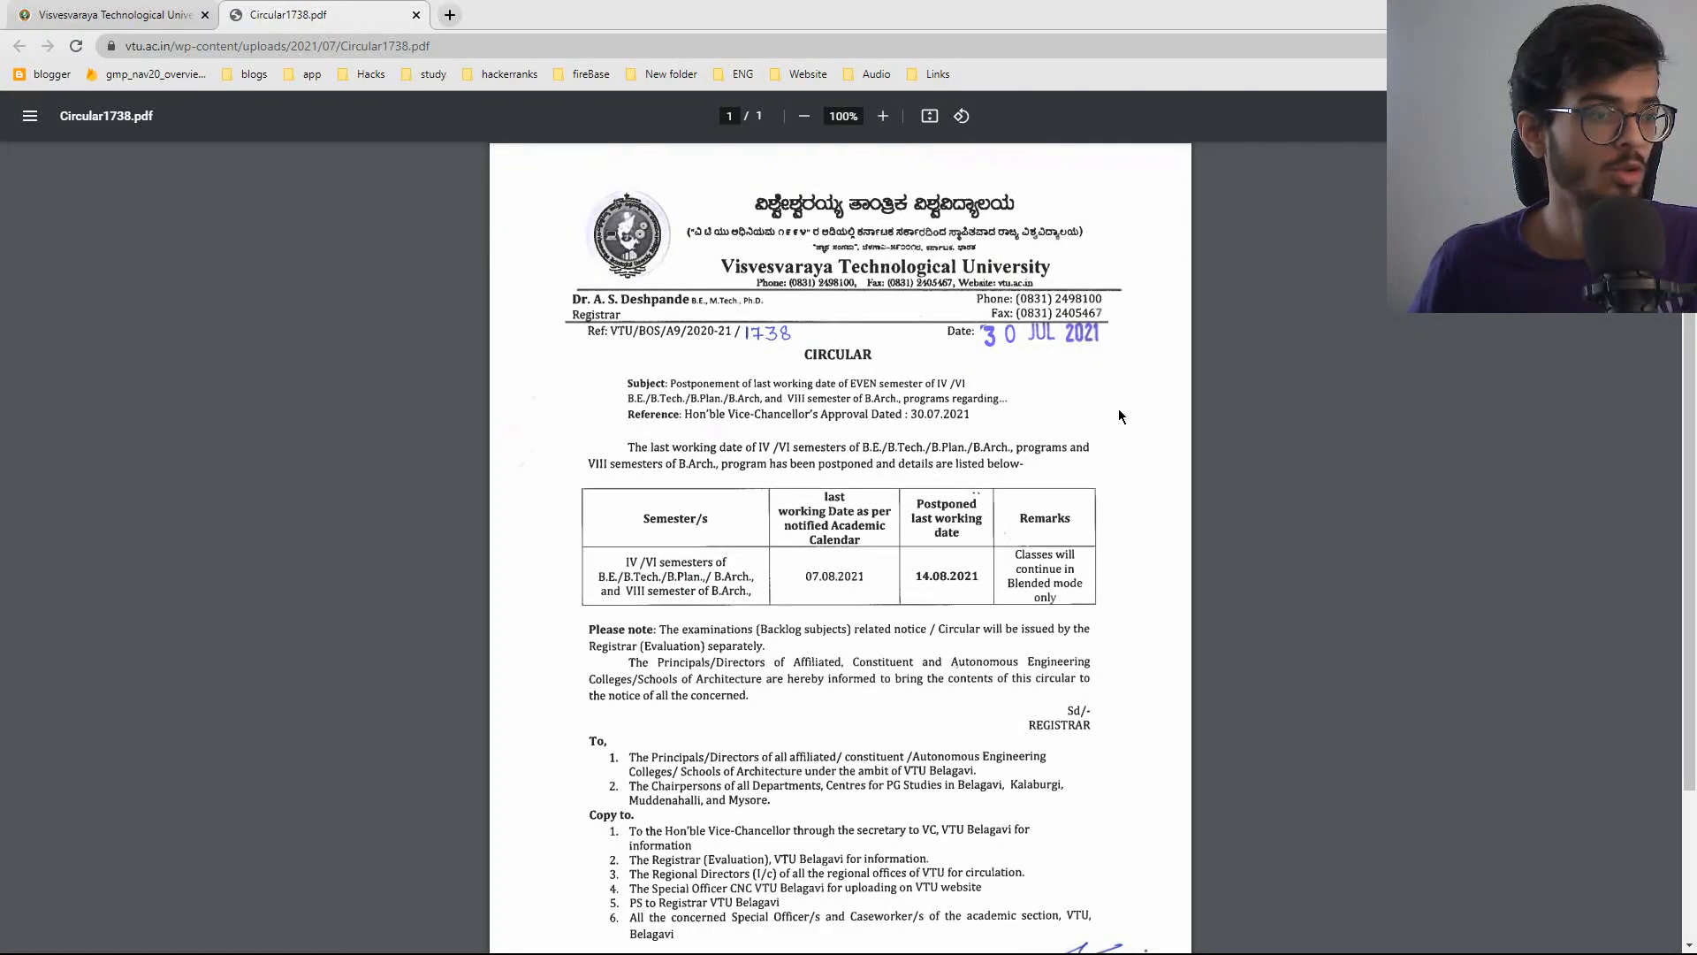
mouse_move(1180, 415)
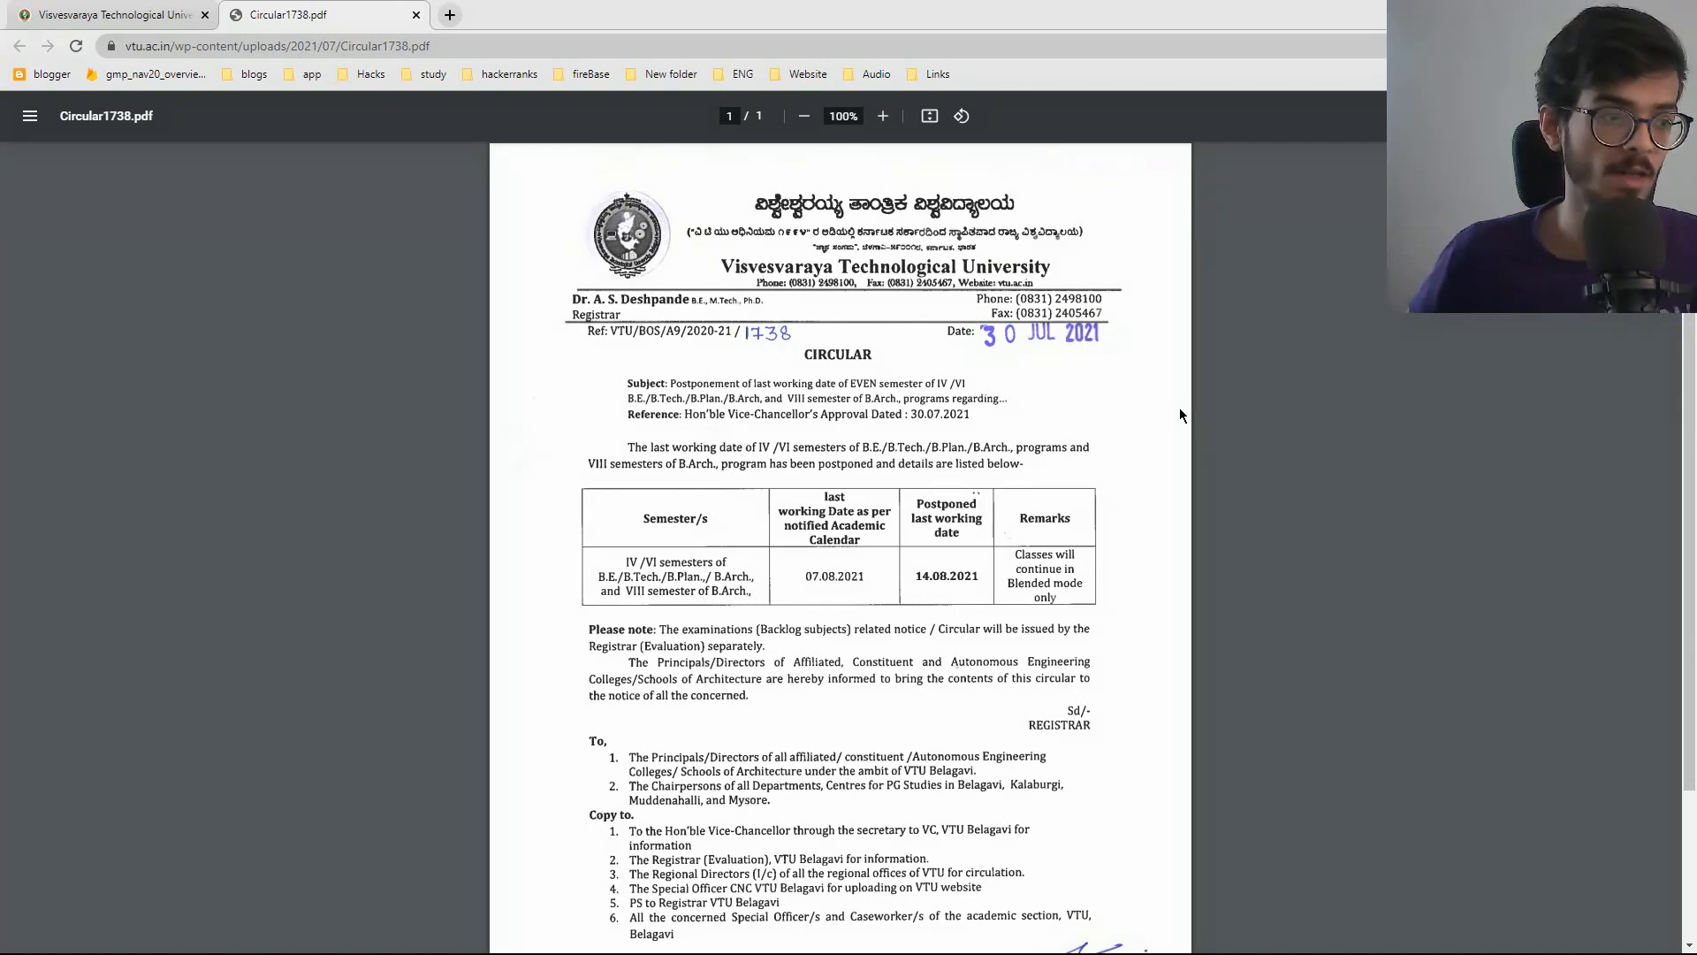